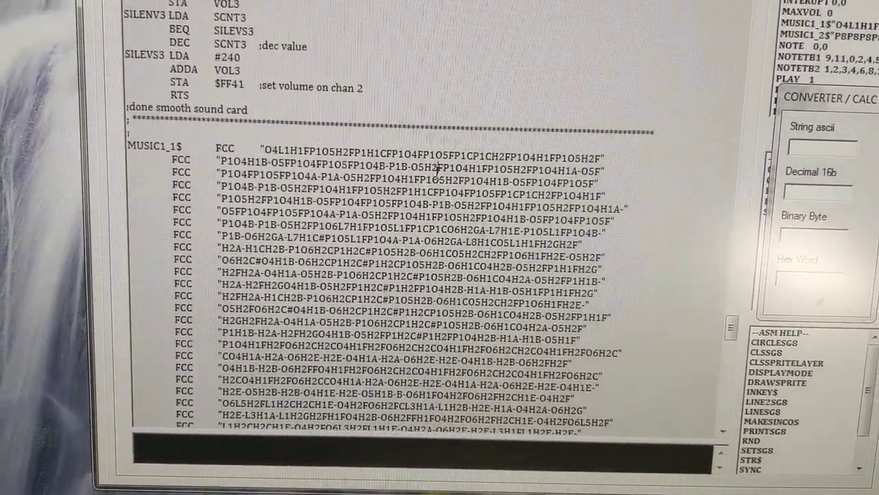
scroll(down, 3)
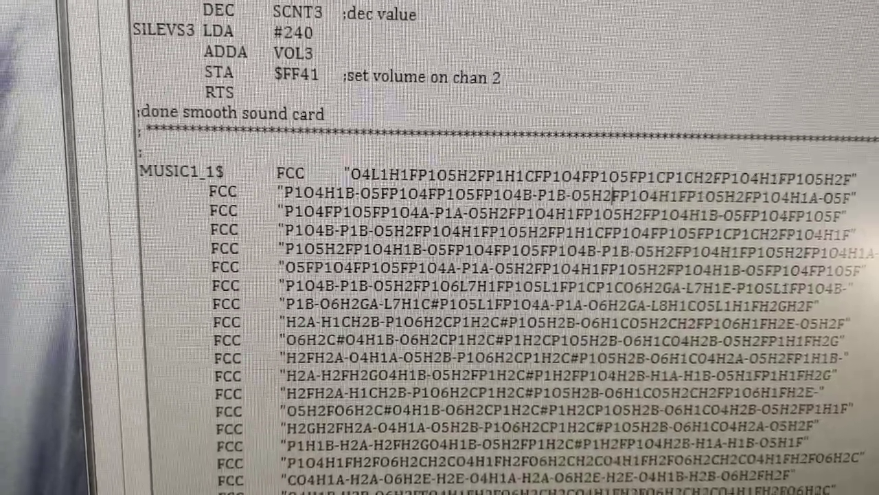
scroll(down, 3)
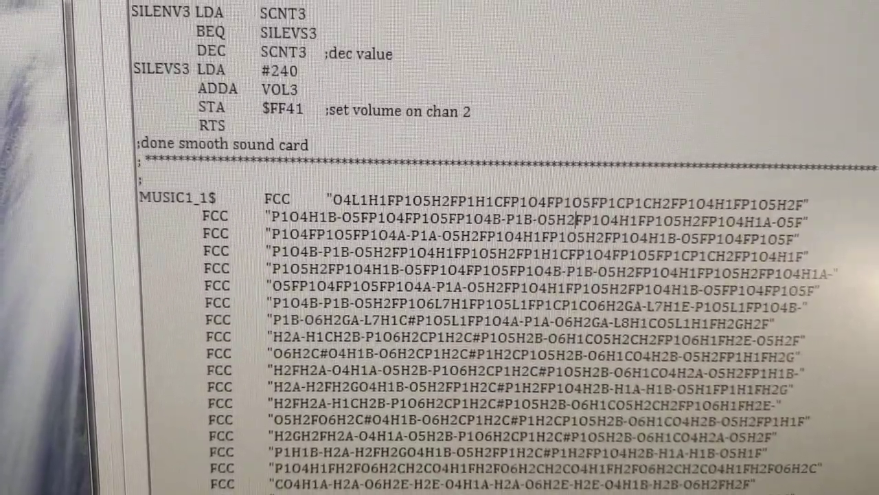
scroll(down, 3)
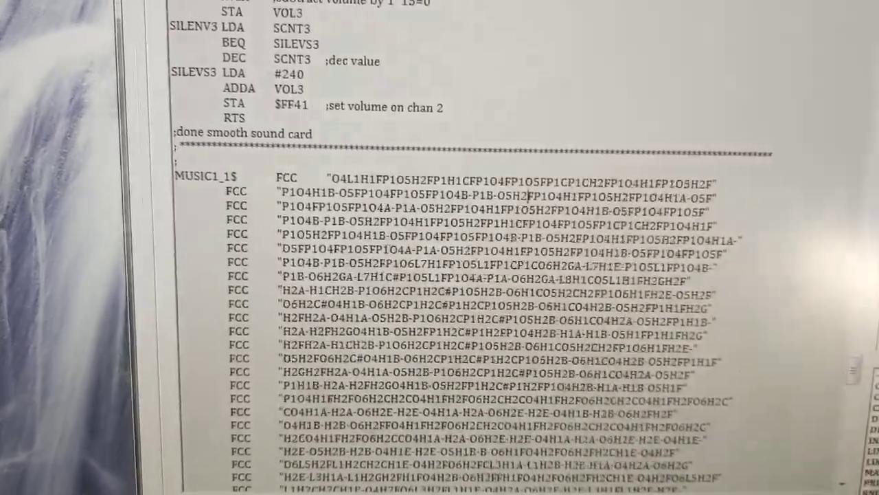
scroll(down, 3)
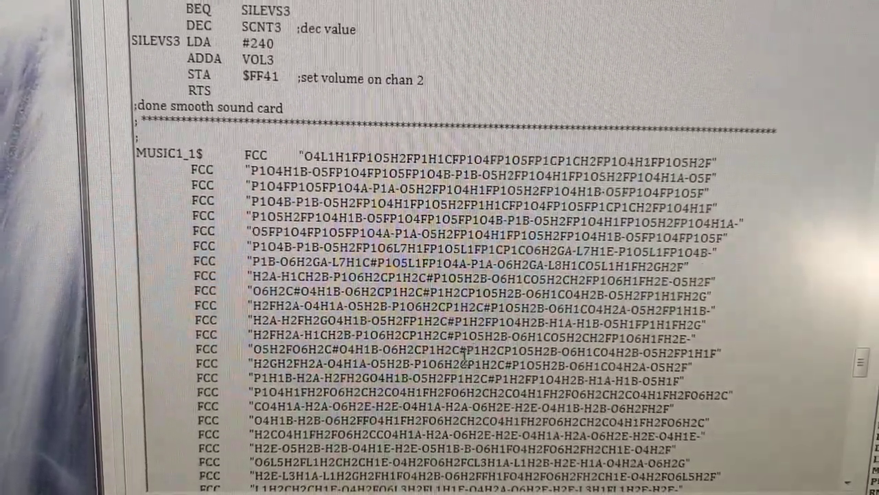
scroll(down, 3)
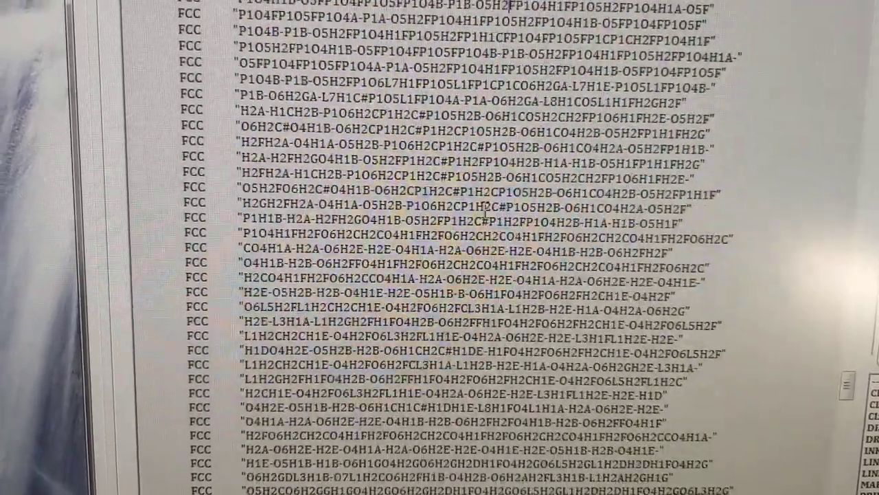
scroll(down, 3)
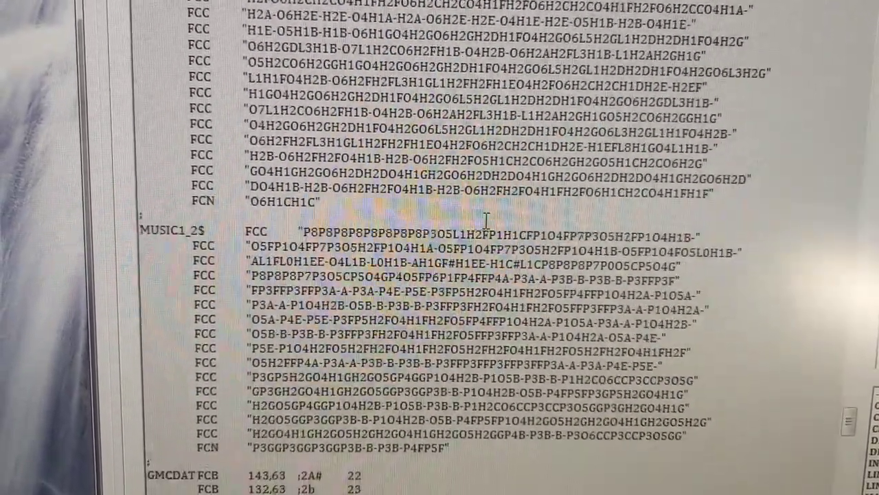
scroll(down, 3)
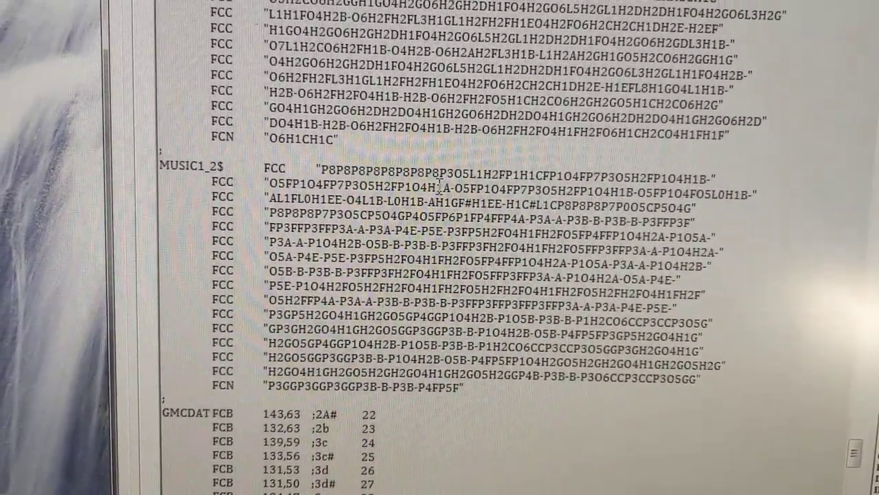